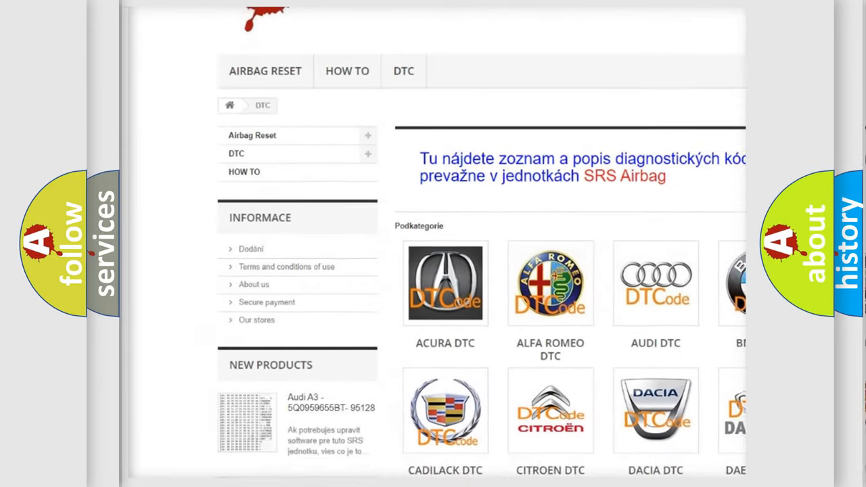
scroll(down, 3)
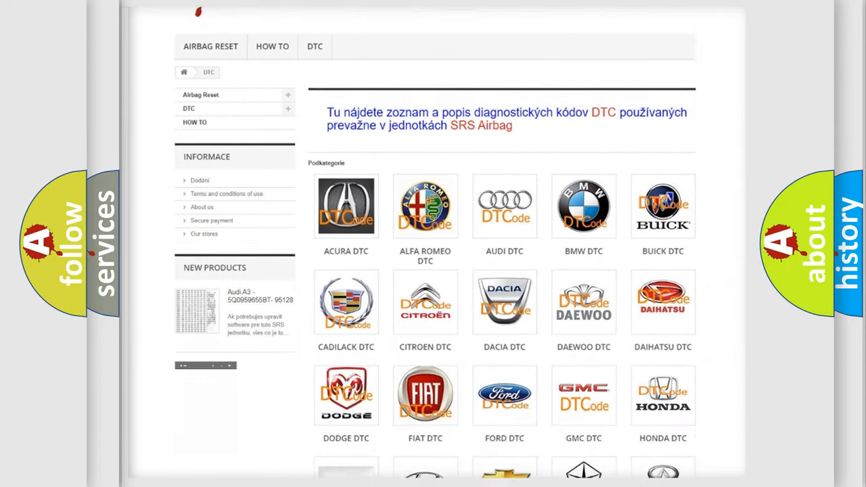
scroll(down, 3)
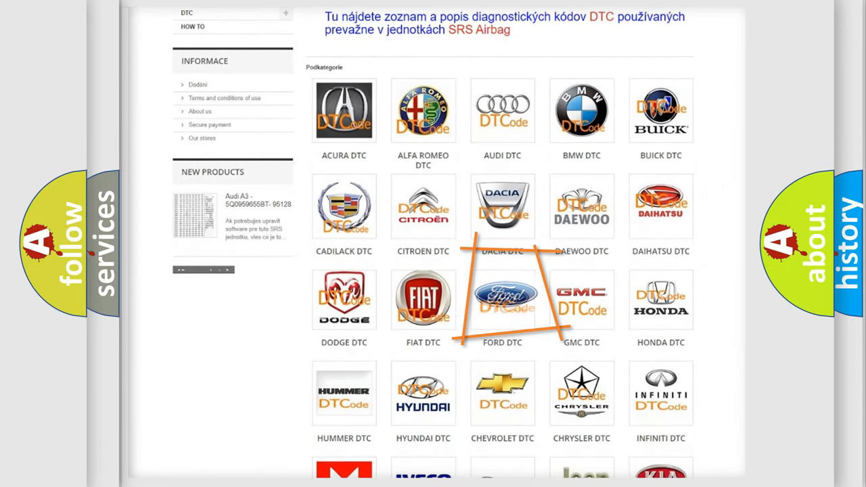